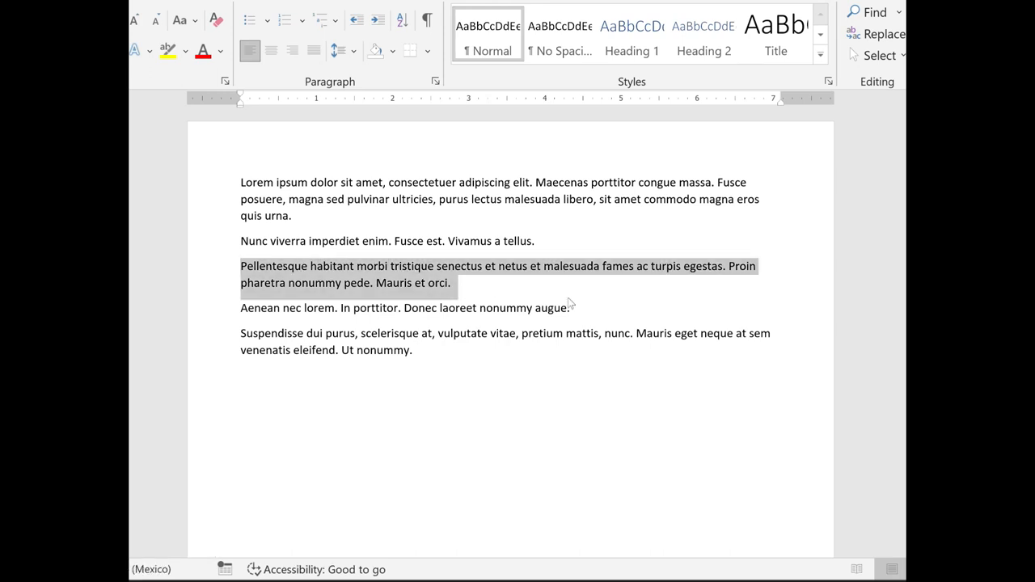
# Copy the selected Pellentesque paragraph and paste it into the document.
pyautogui.press('ctrl+c')
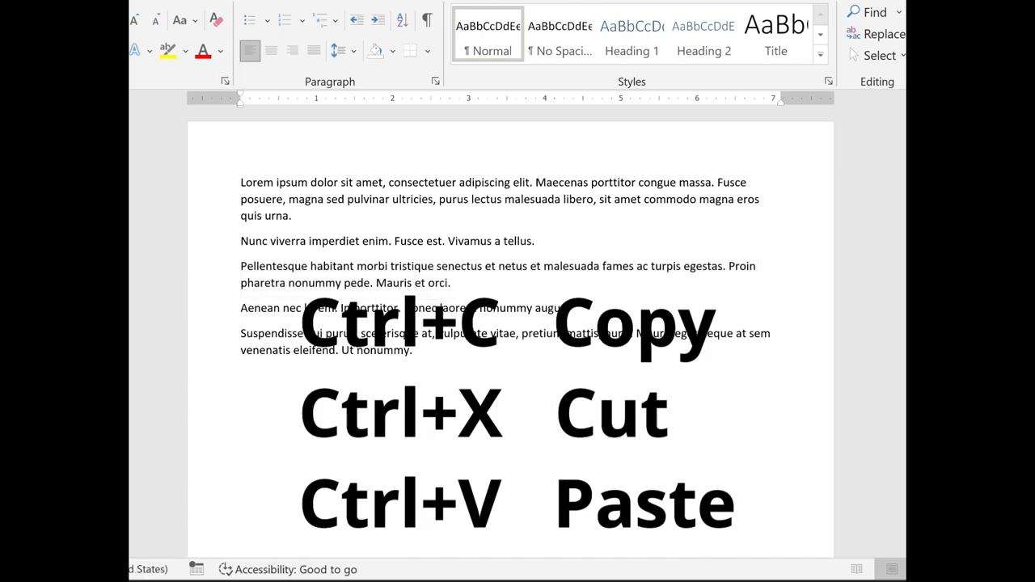
pyautogui.press('ctrl+v')
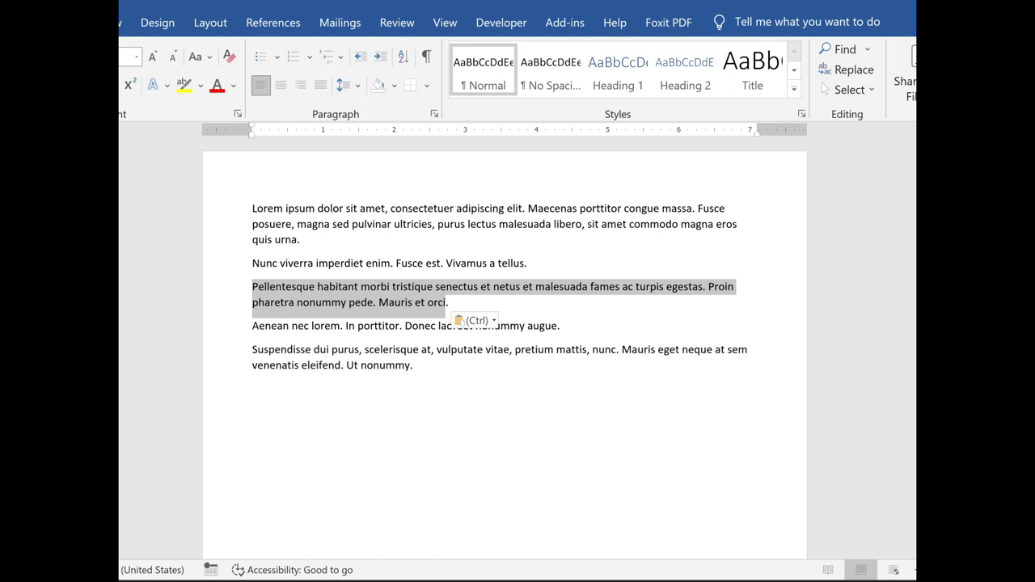
# Copy the Pellentesque paragraph again and paste it back twice with Ctrl+V.
pyautogui.press('ctrl+c')
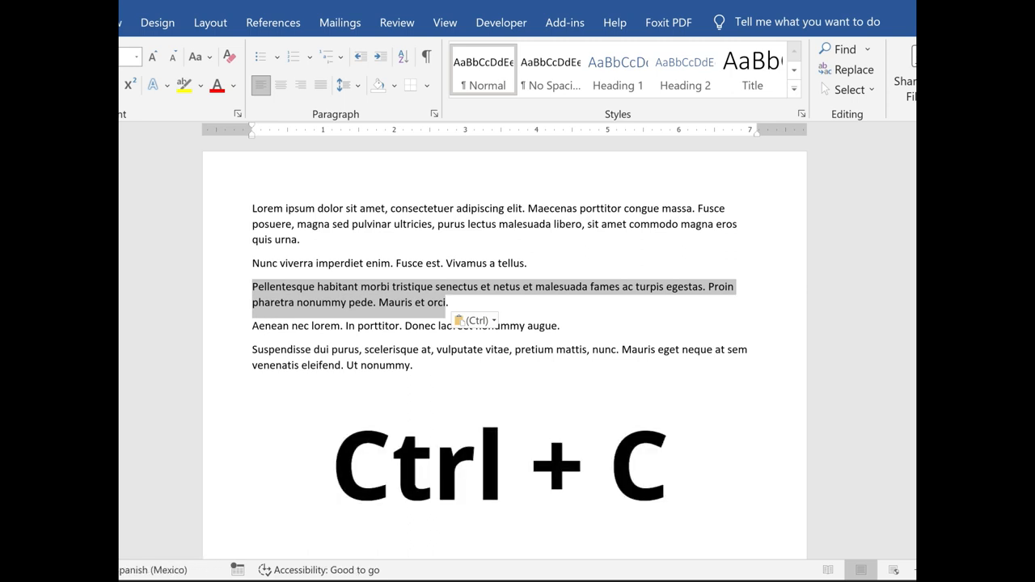
pyautogui.press('ctrl+v')
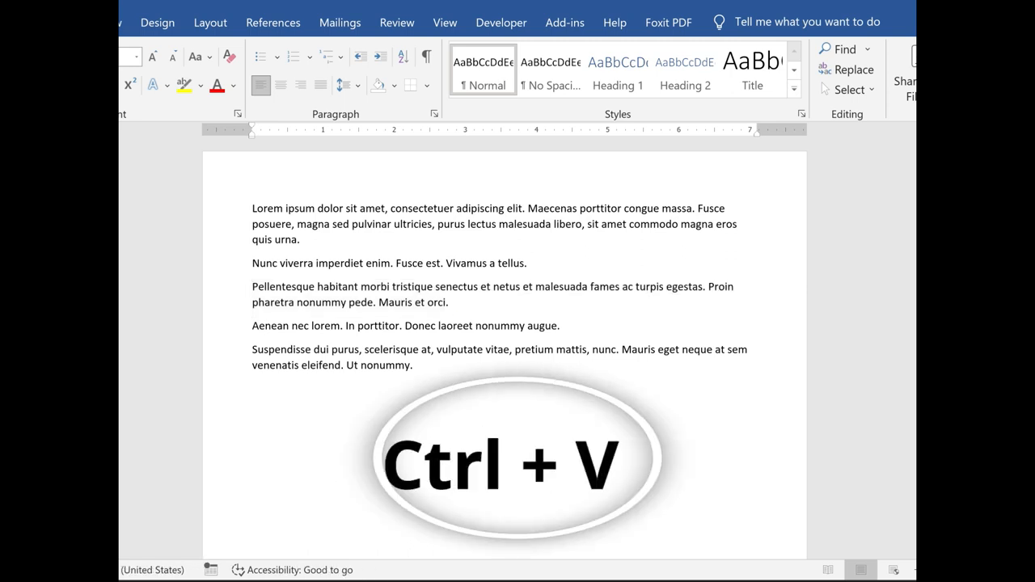
pyautogui.press('ctrl+v')
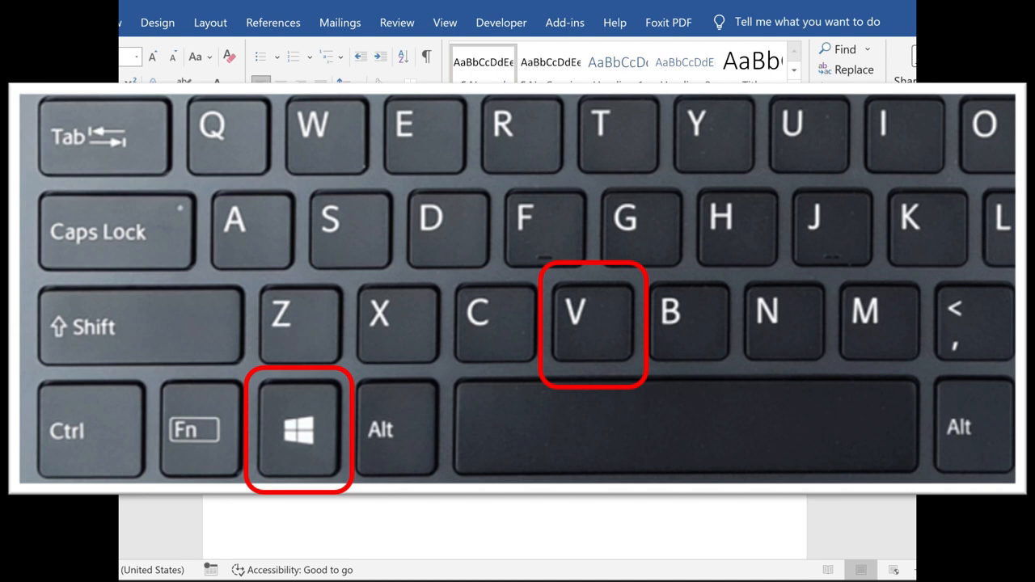
# Show clipboard history with Win+V and scroll through the copied entries.
pyautogui.press('win+v')
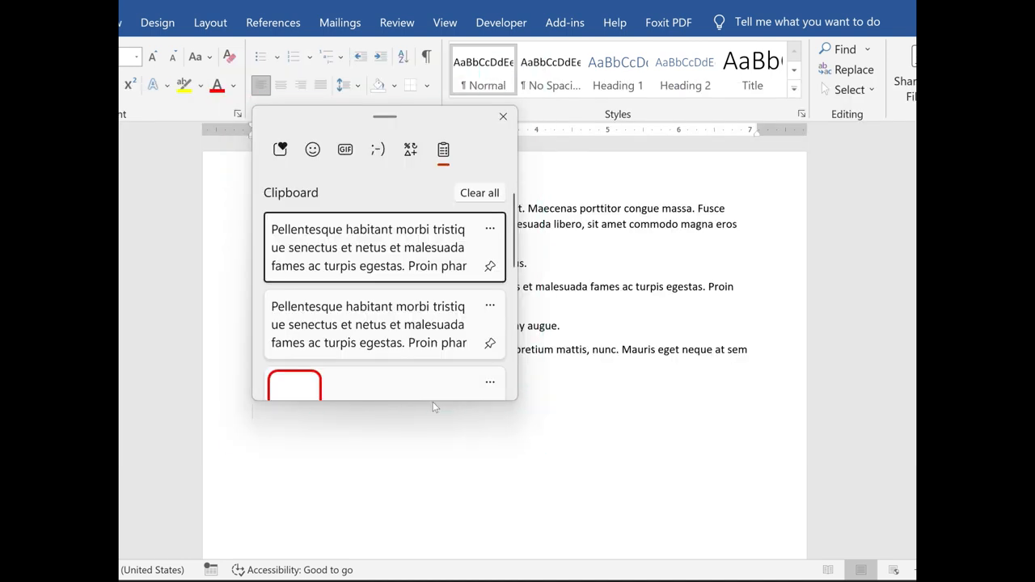
pyautogui.moveTo(427, 404)
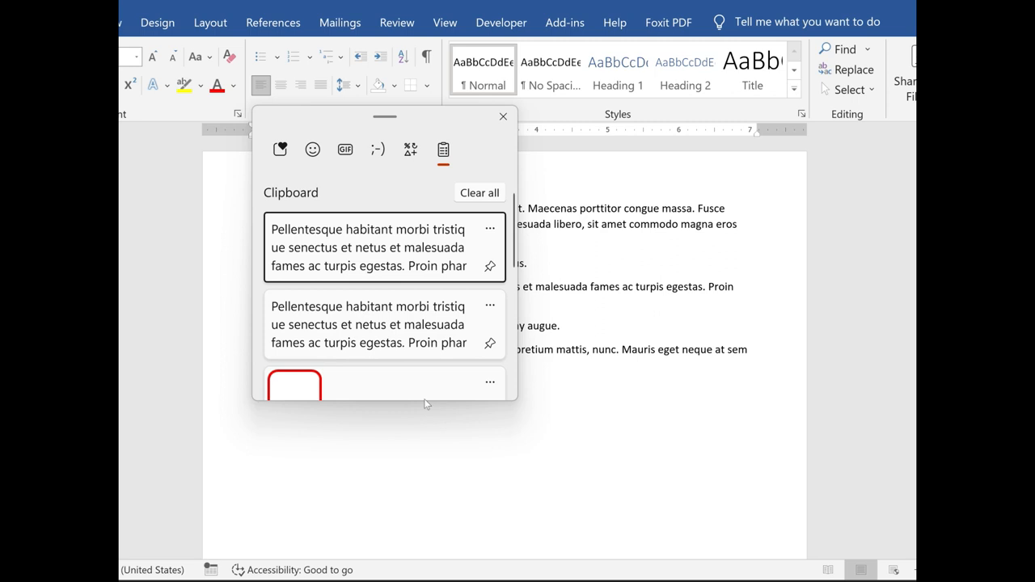
pyautogui.scroll(-3)
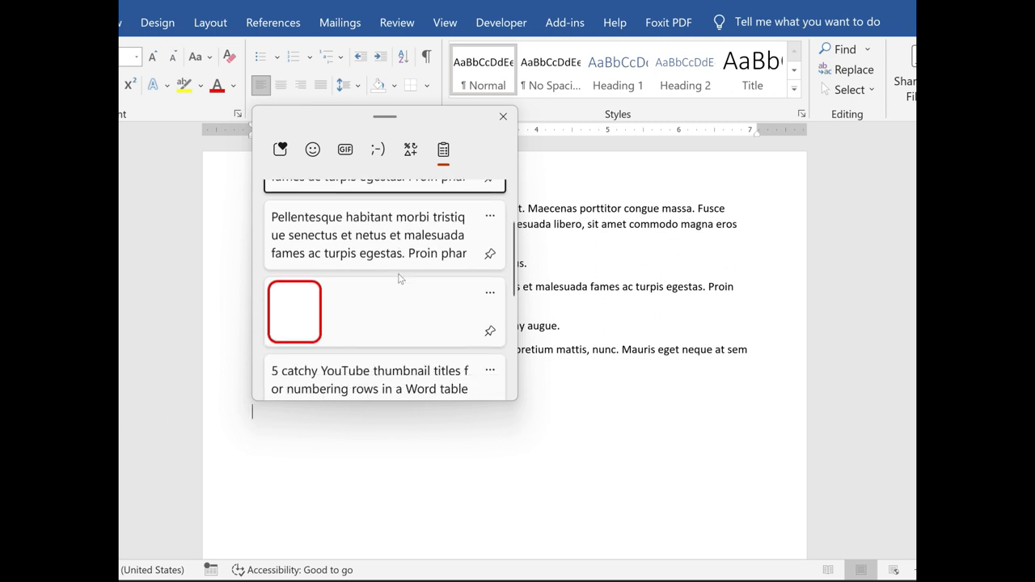
pyautogui.scroll(-3)
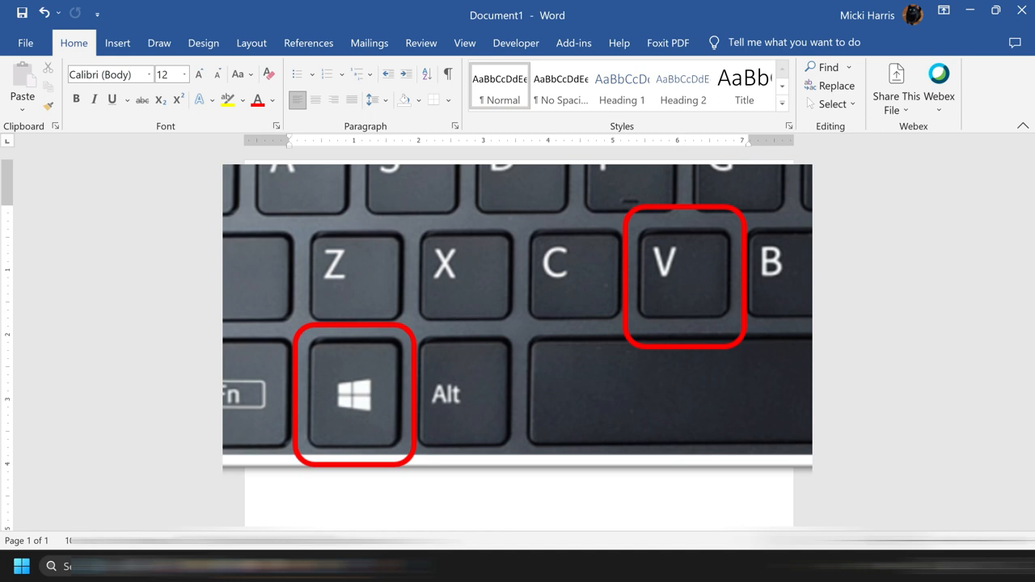
# Turn on clipboard history from the Win+V panel and close the empty panel.
pyautogui.press('Win+V')
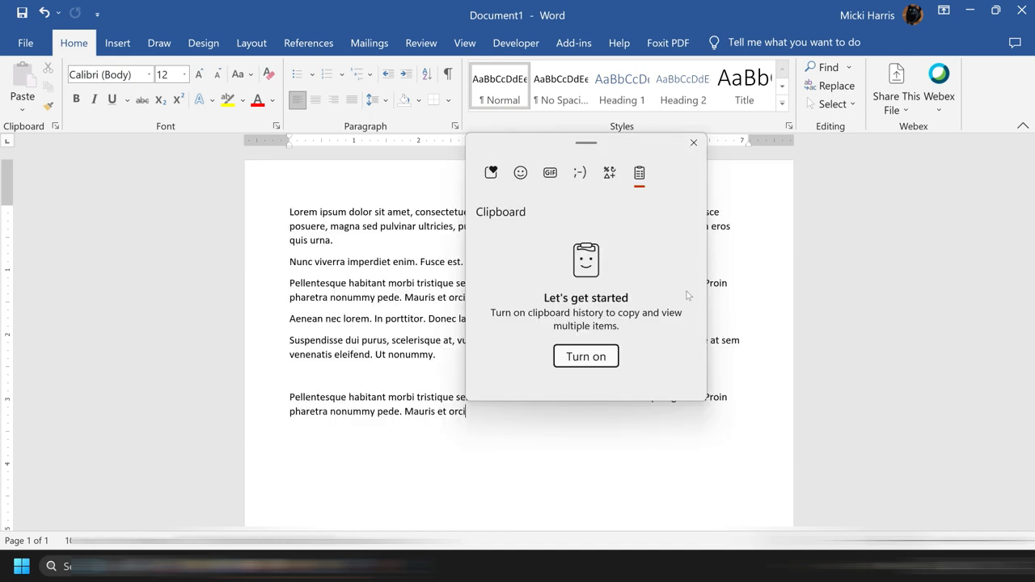
pyautogui.moveTo(613, 372)
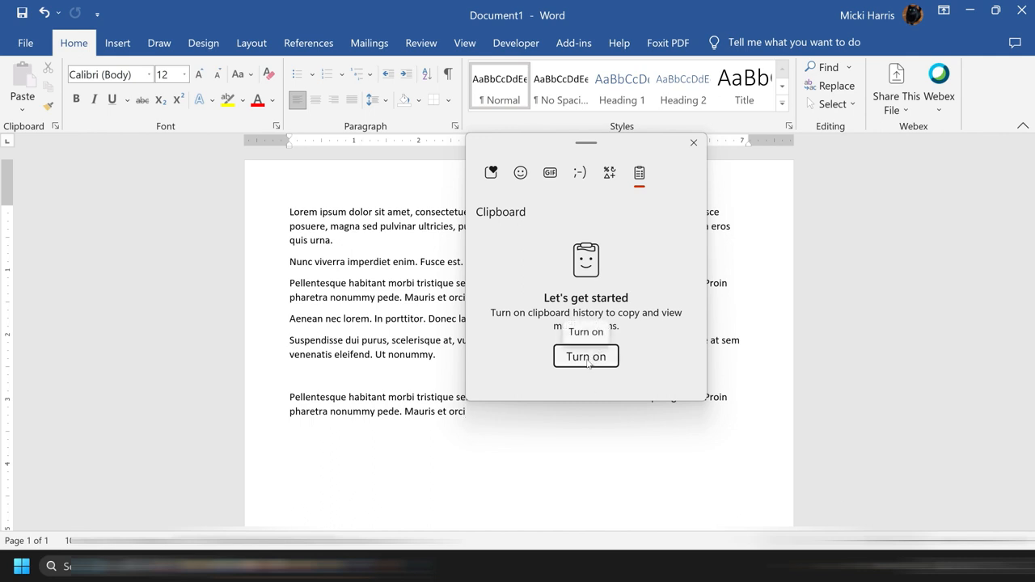
pyautogui.click(585, 356)
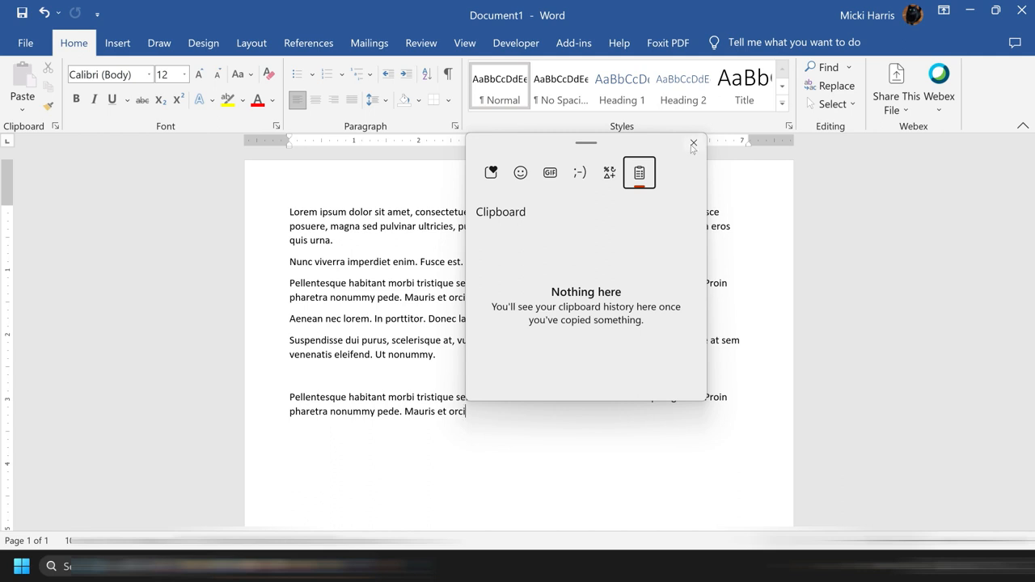
pyautogui.click(693, 144)
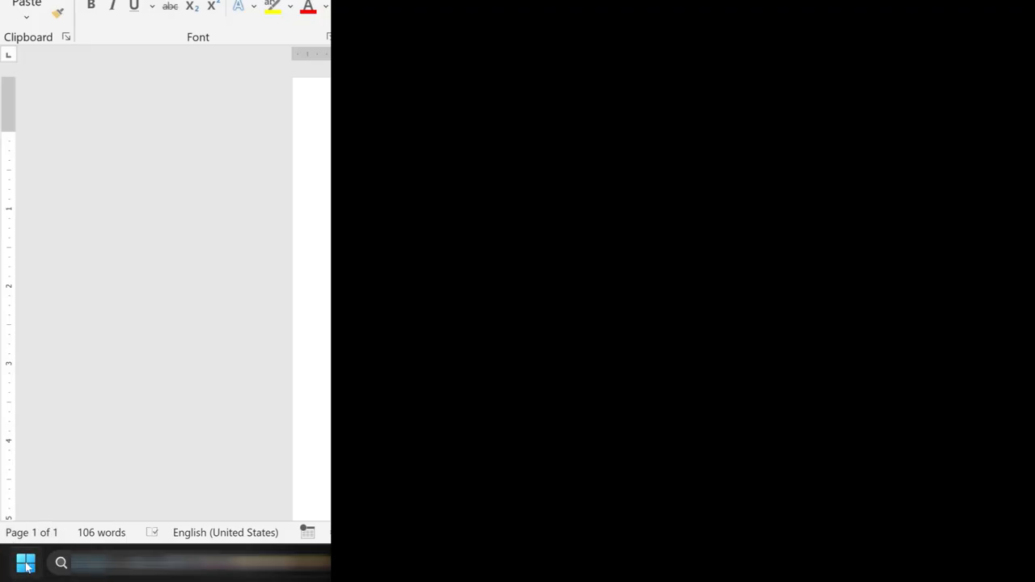
# Reach Settings from the Start button's shortcut menu and browse to System.
pyautogui.rightClick(26, 563)
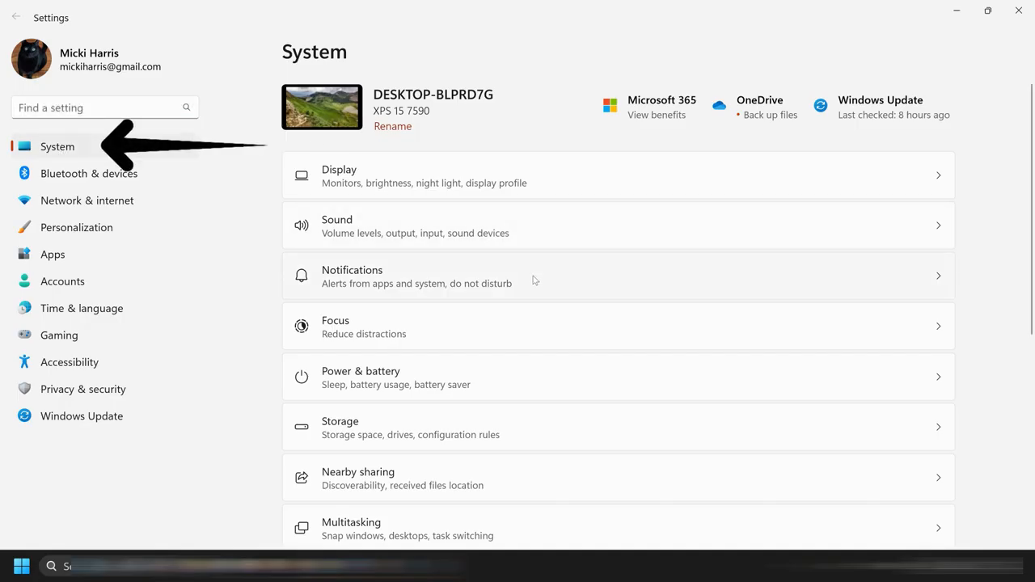
pyautogui.scroll(-3)
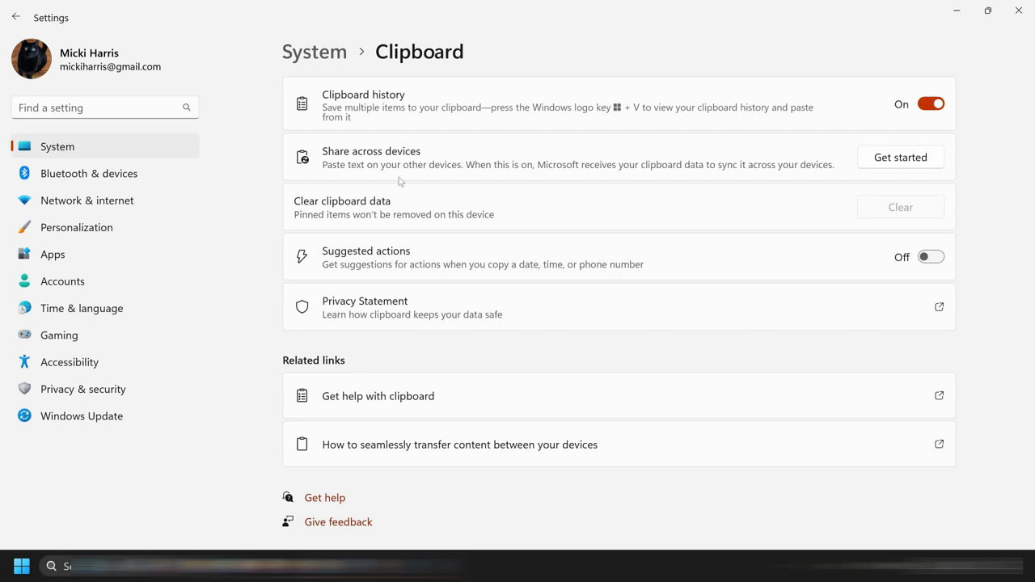
pyautogui.moveTo(393, 227)
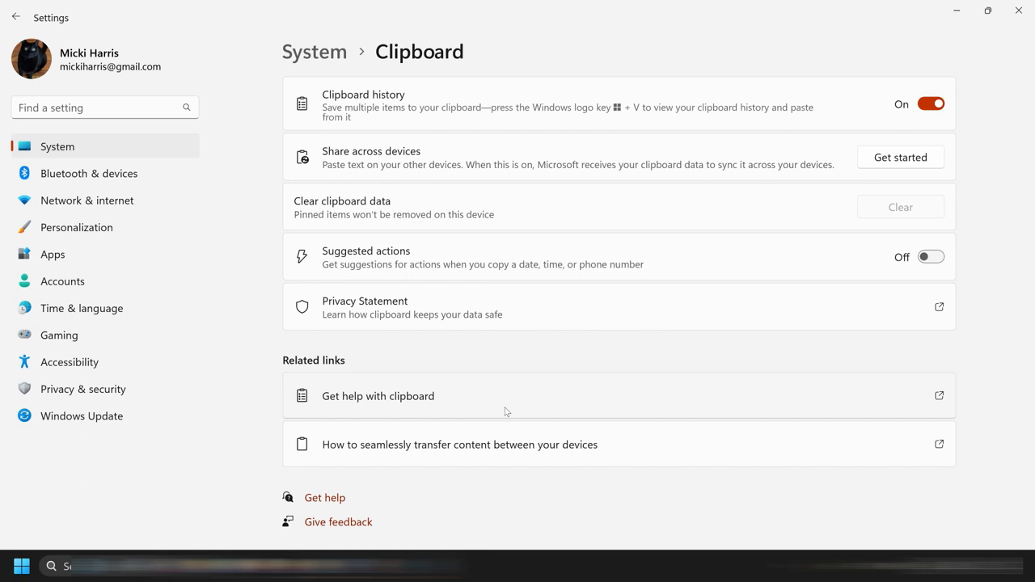
pyautogui.moveTo(604, 380)
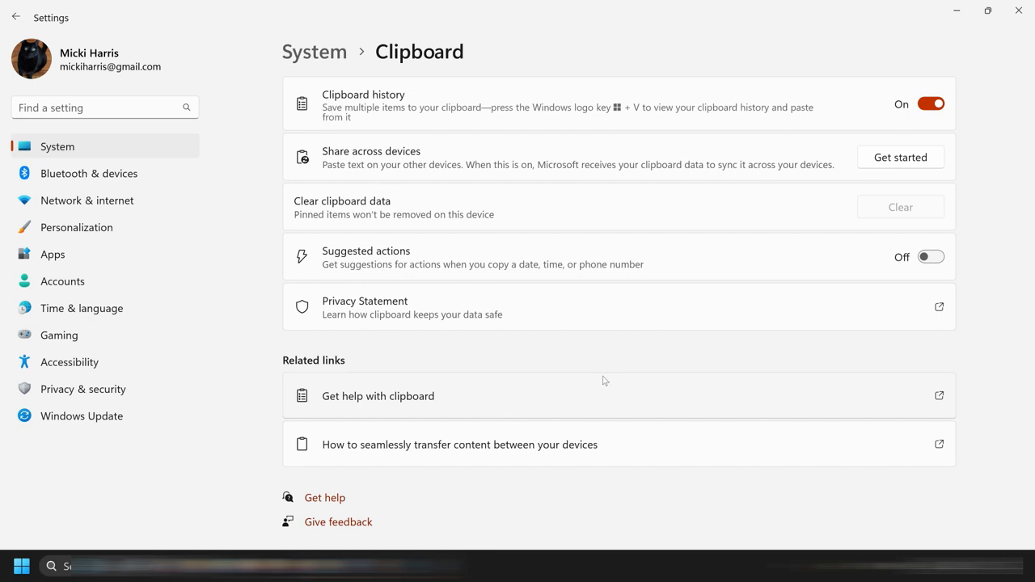
pyautogui.moveTo(414, 266)
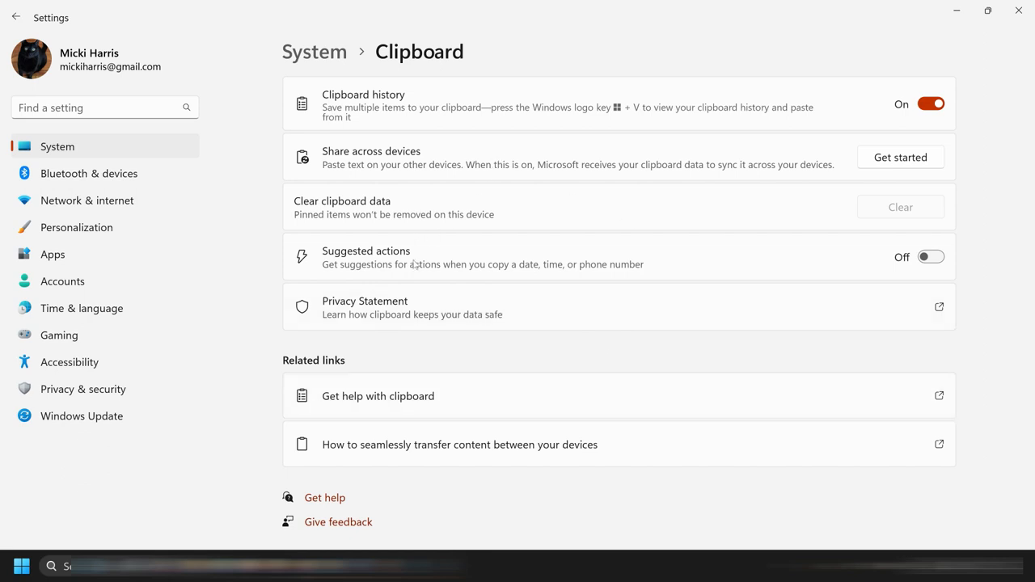
pyautogui.moveTo(542, 408)
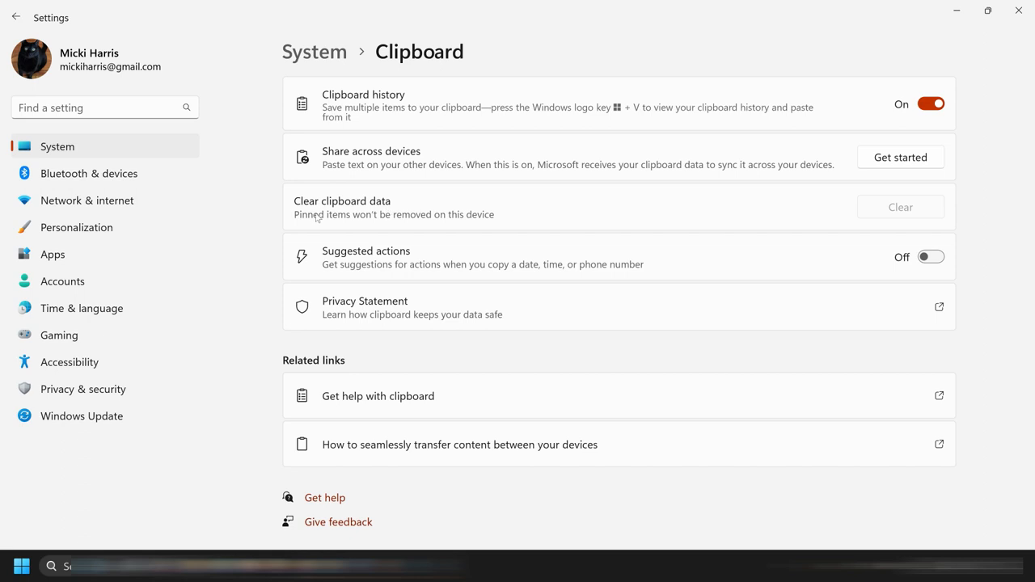
pyautogui.moveTo(660, 204)
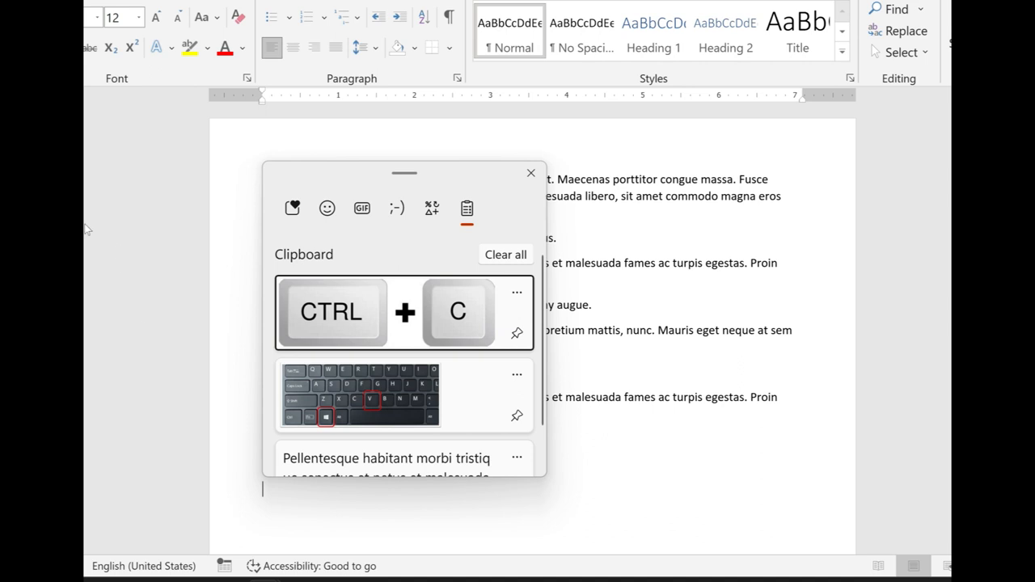
pyautogui.moveTo(517, 333)
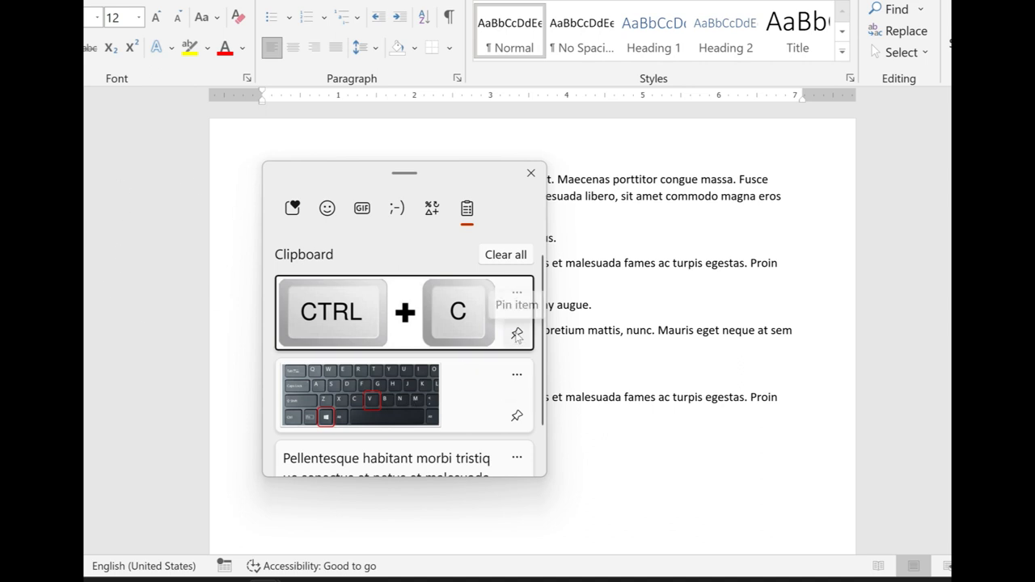
pyautogui.moveTo(557, 356)
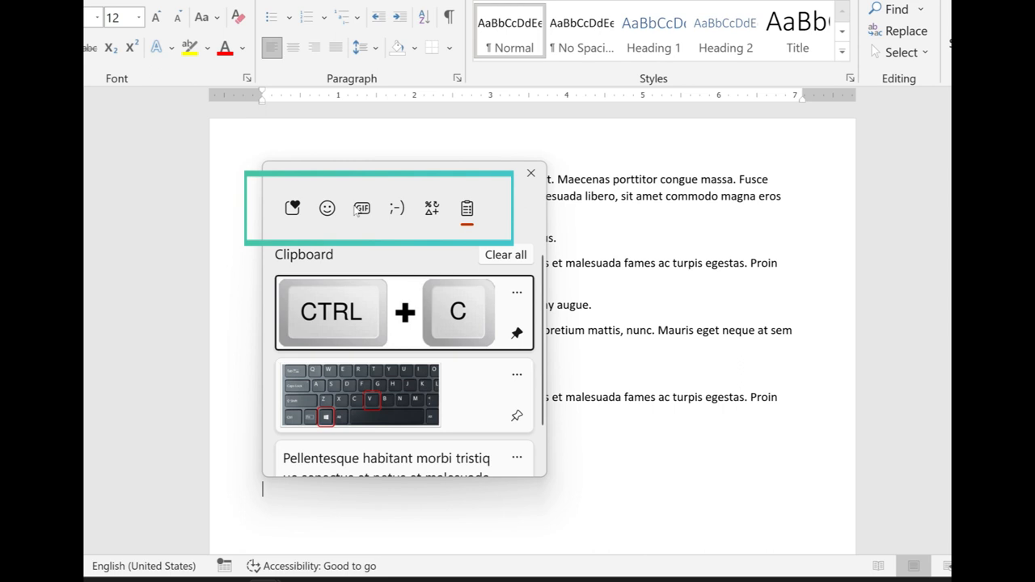
pyautogui.moveTo(432, 208)
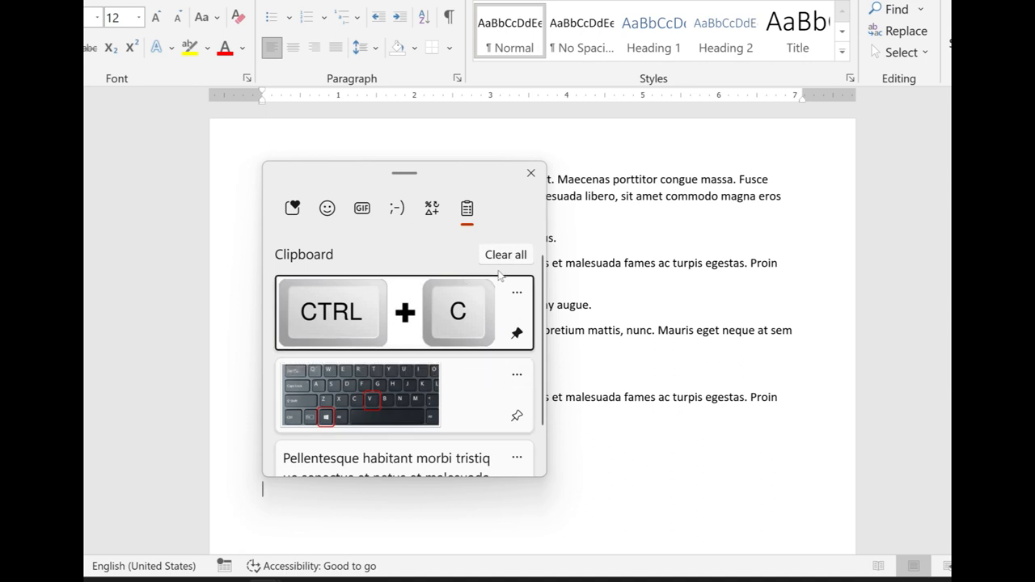
# Scroll the clipboard history below the pinned CTRL + C image entry.
pyautogui.scroll(-3)
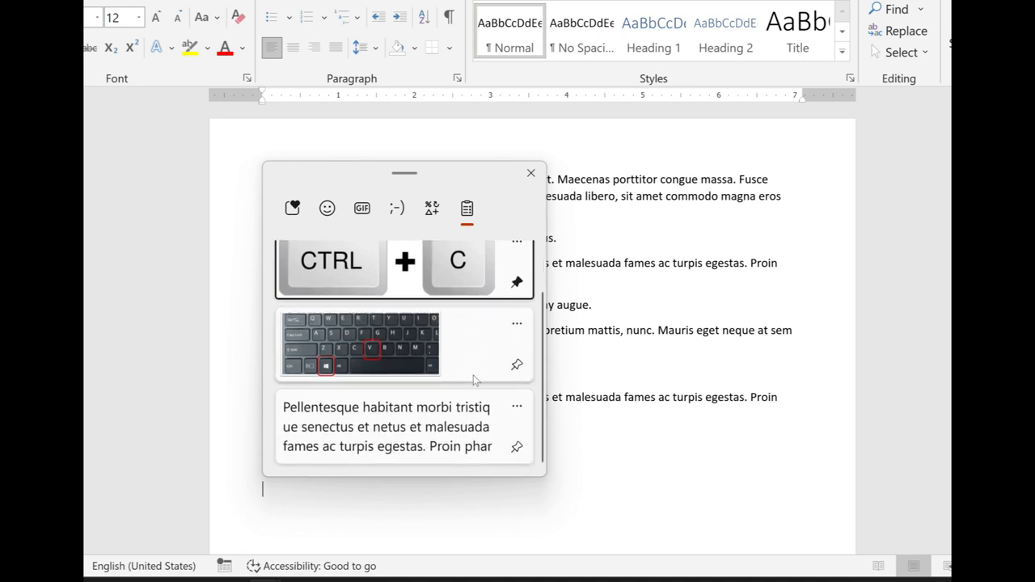